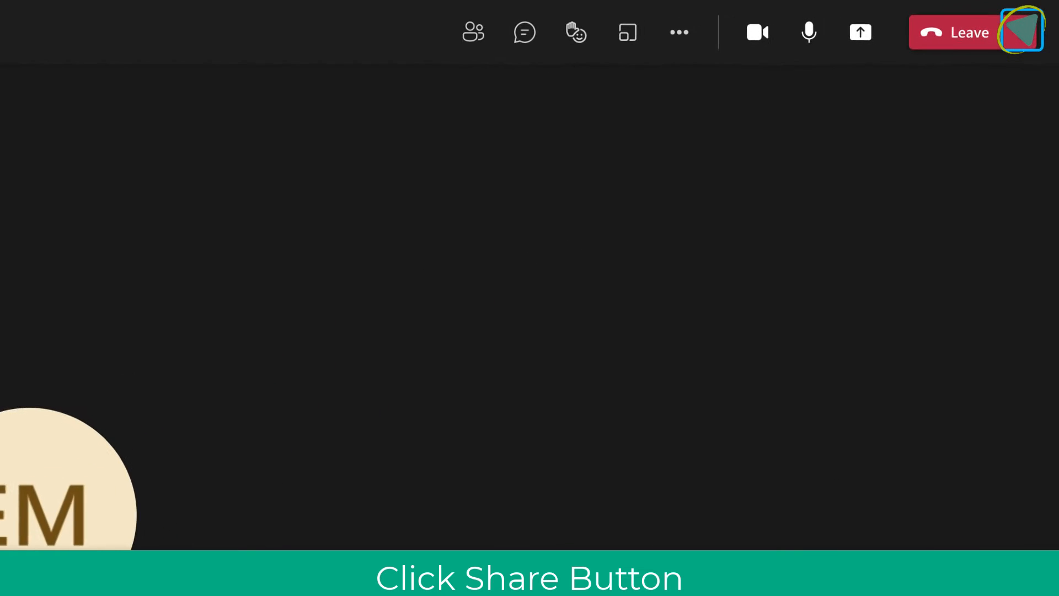
# Open the Share content panel from the meeting toolbar
pyautogui.click(859, 32)
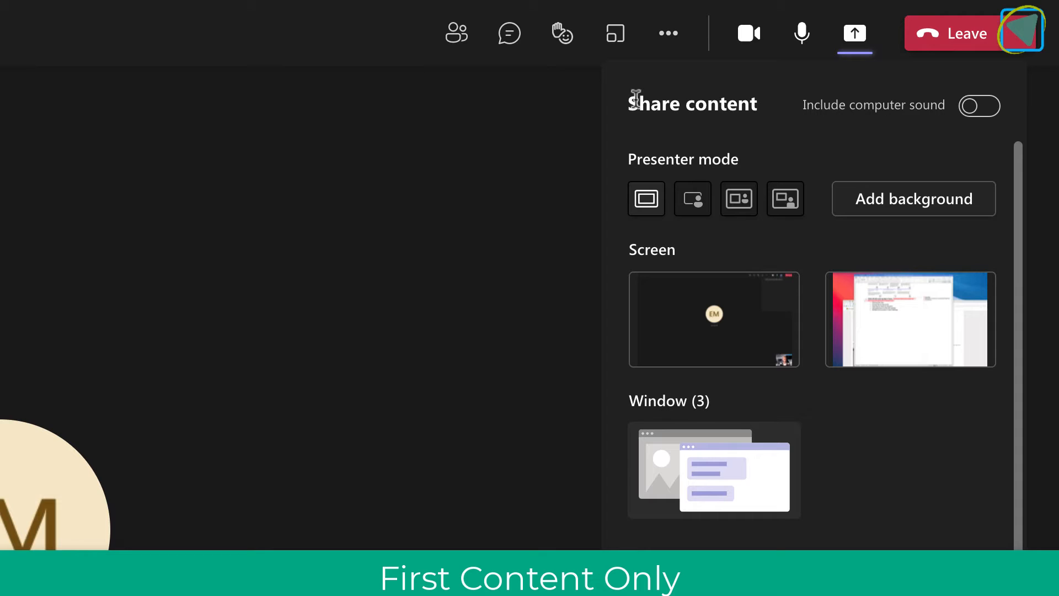
pyautogui.moveTo(645, 199)
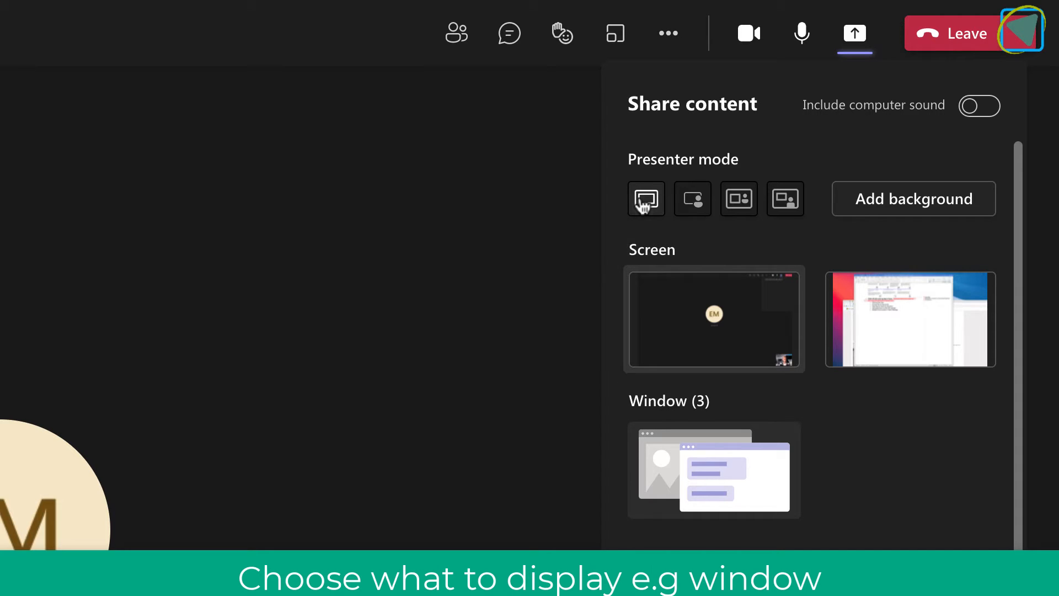
# Present the Edge window '35+ new features in Teams…' as a shared window
pyautogui.click(713, 469)
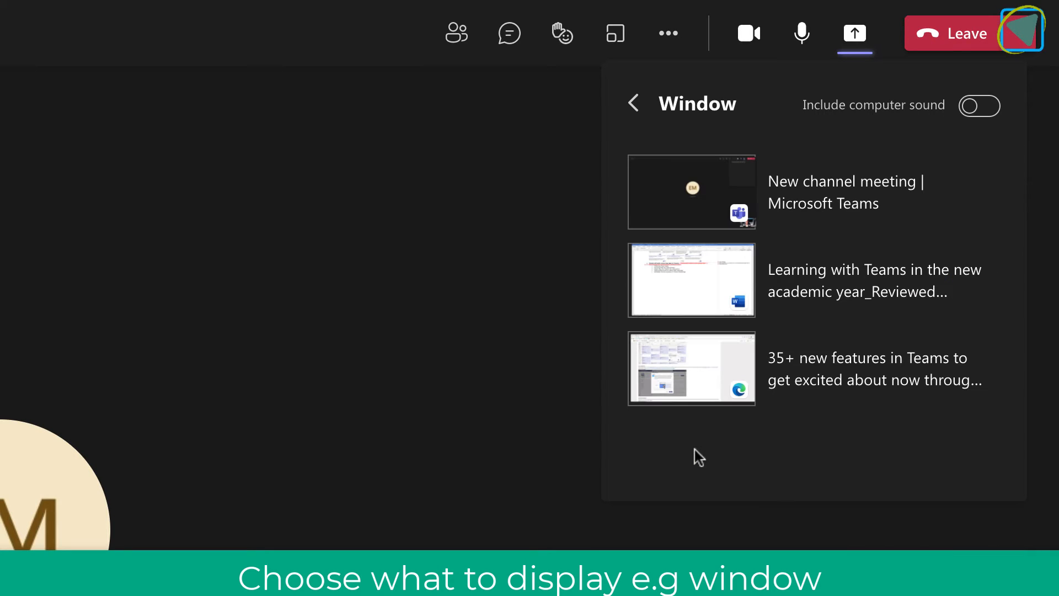
pyautogui.moveTo(700, 367)
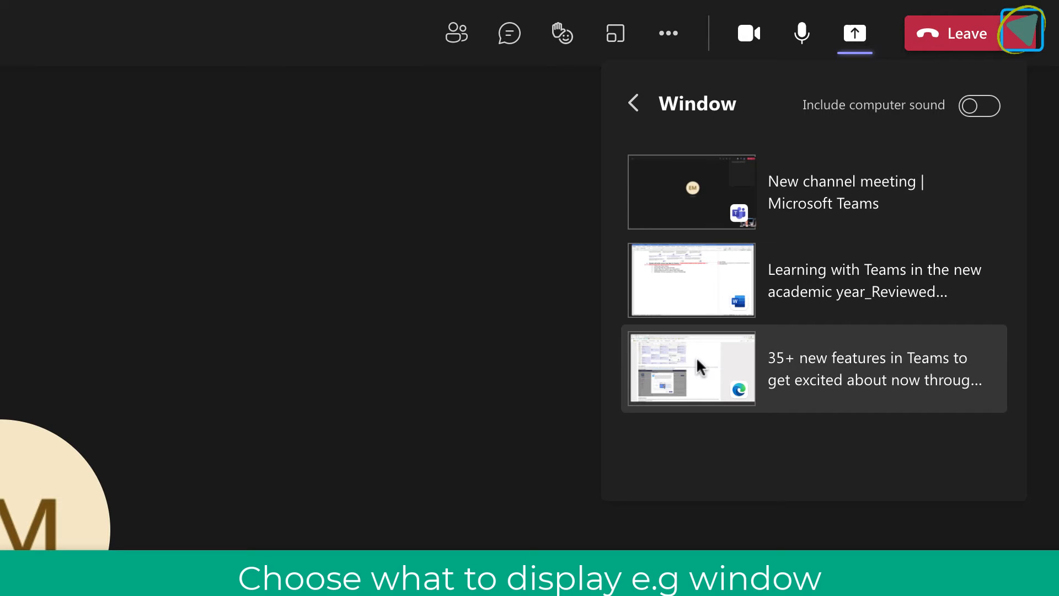
pyautogui.click(692, 367)
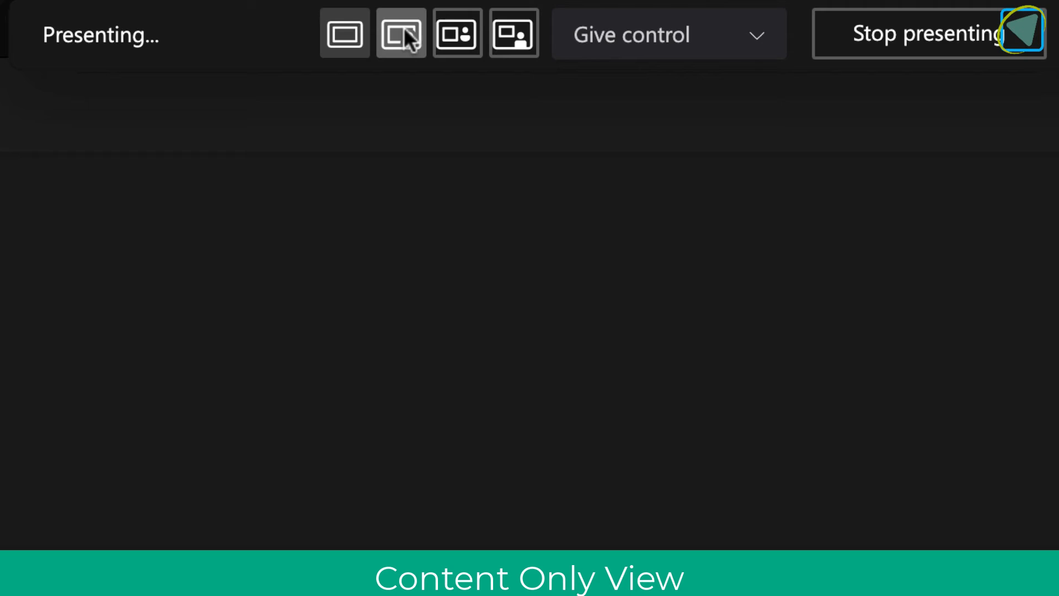
# Try the Standout and Reporter presenter layouts on the shared browser window
pyautogui.click(400, 33)
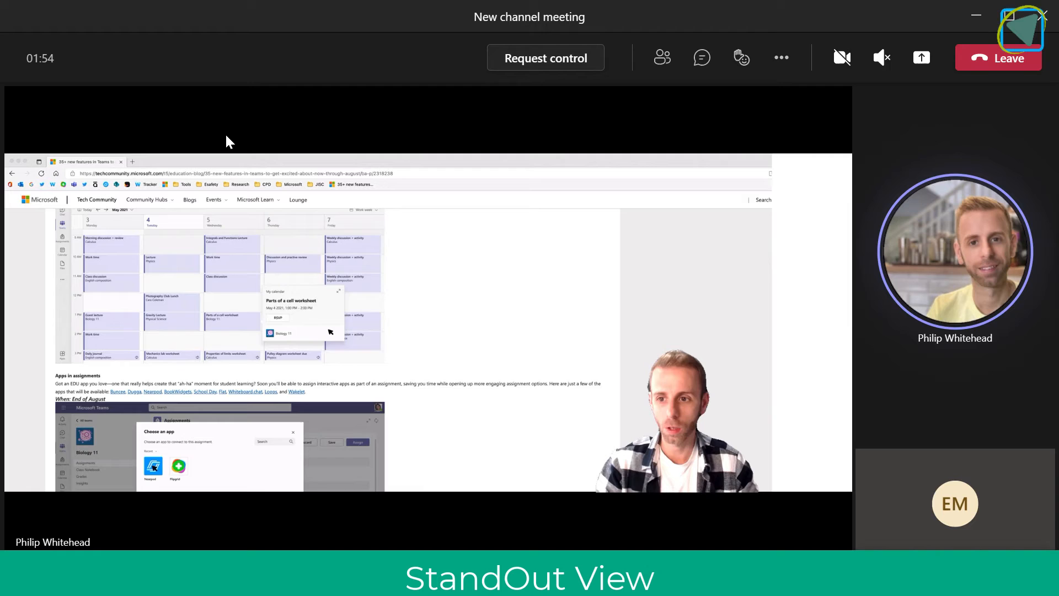
pyautogui.click(457, 33)
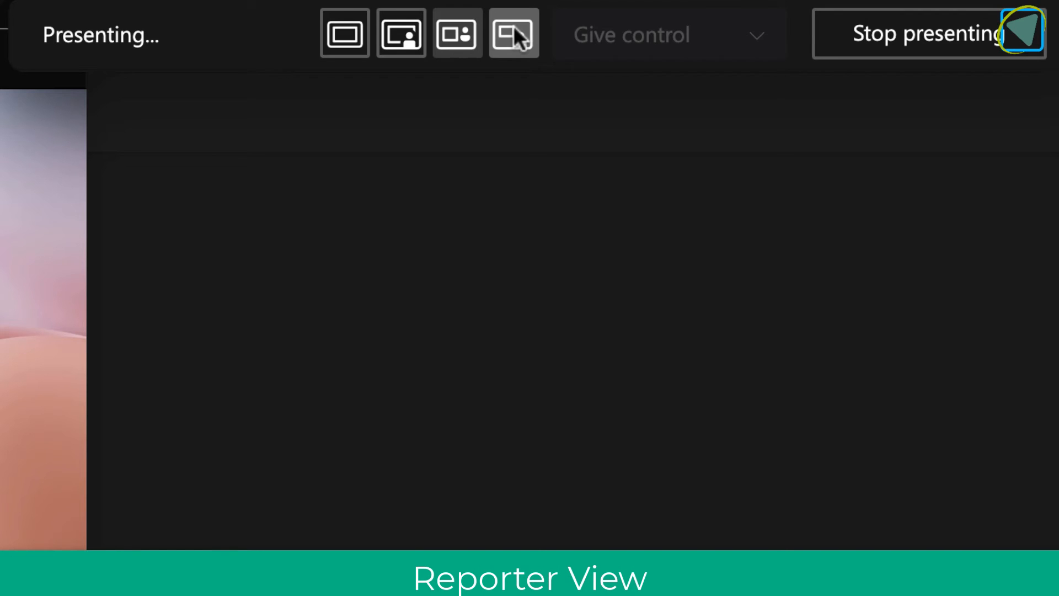
pyautogui.moveTo(513, 33)
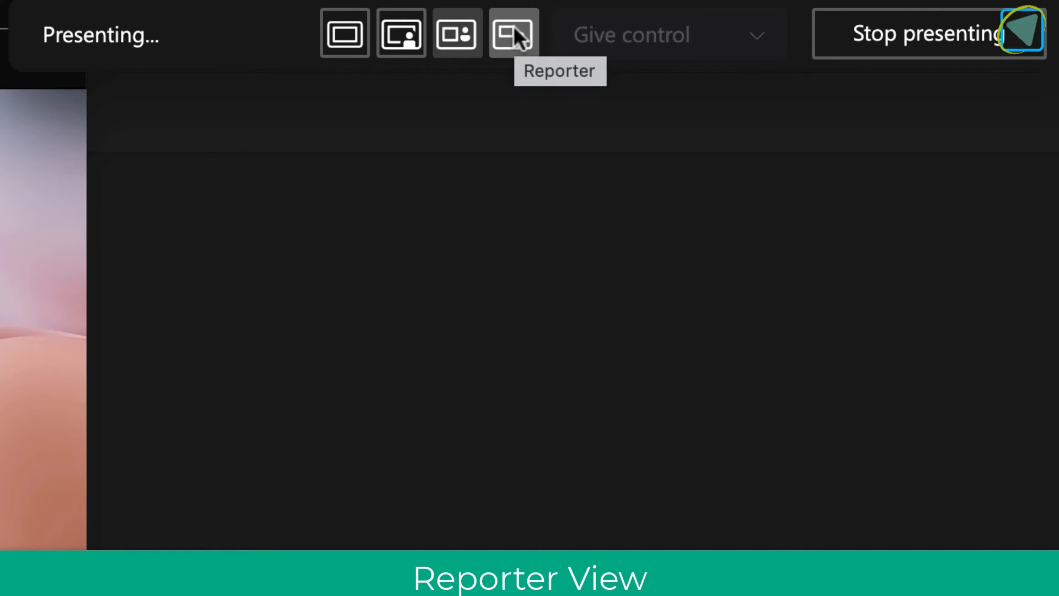
pyautogui.click(512, 33)
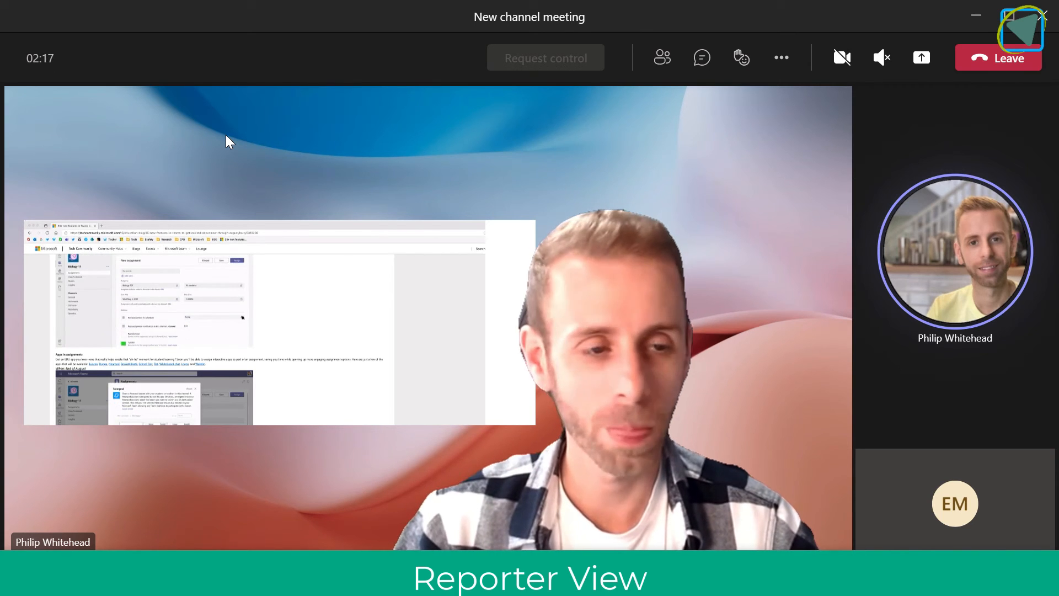
# Switch to presenting the Teams Session 4 Extend deck through PowerPoint Live
pyautogui.click(920, 57)
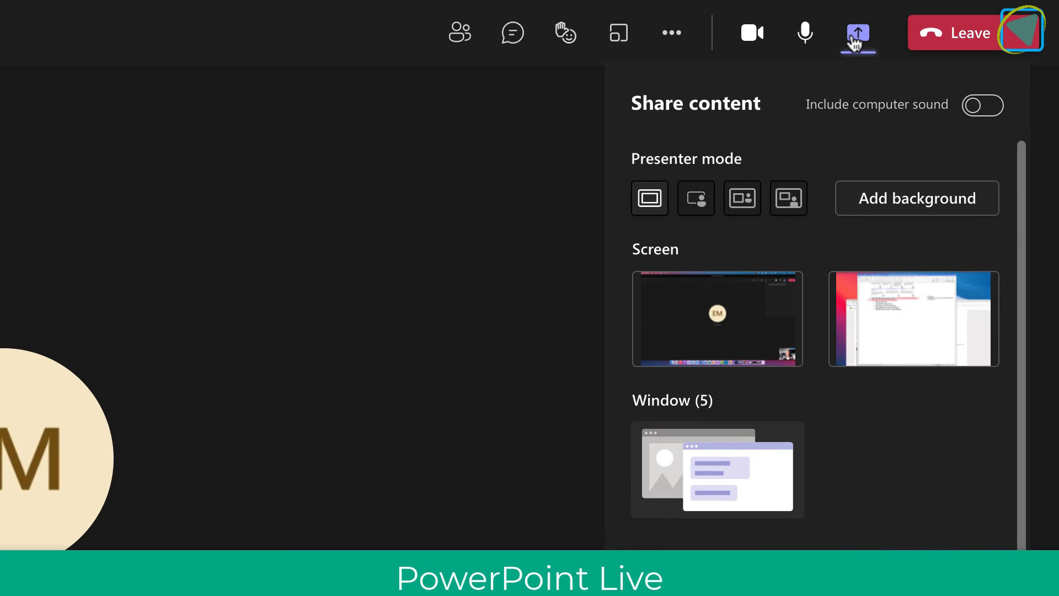
pyautogui.scroll(-3)
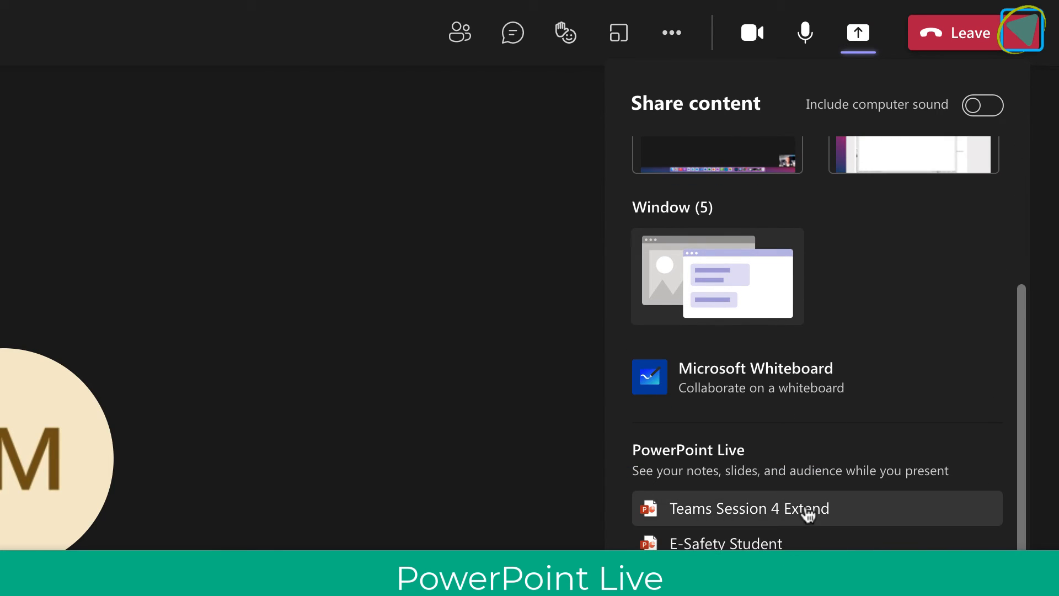
pyautogui.click(749, 508)
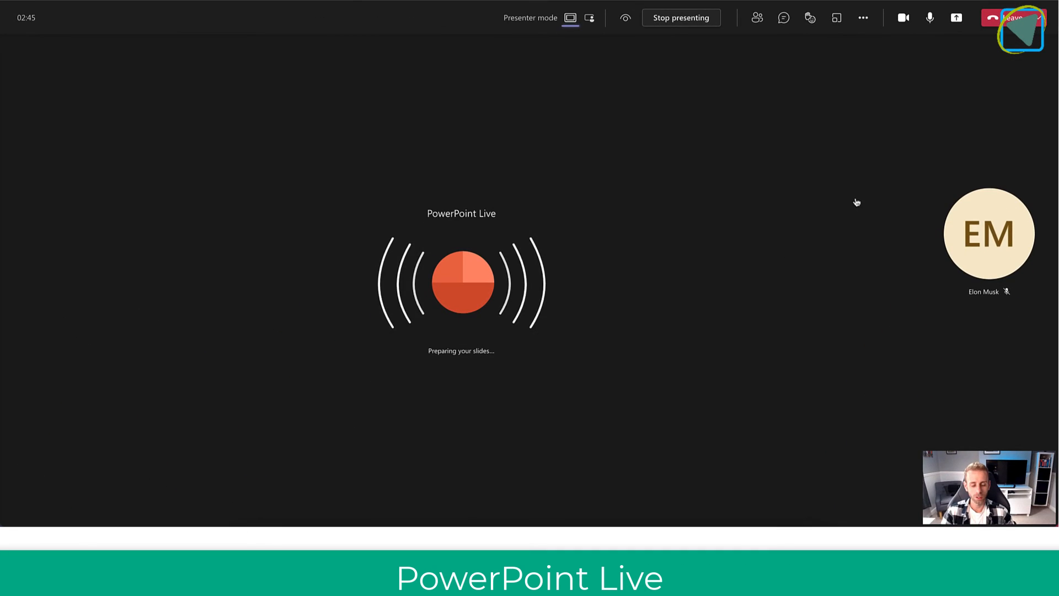
pyautogui.click(588, 18)
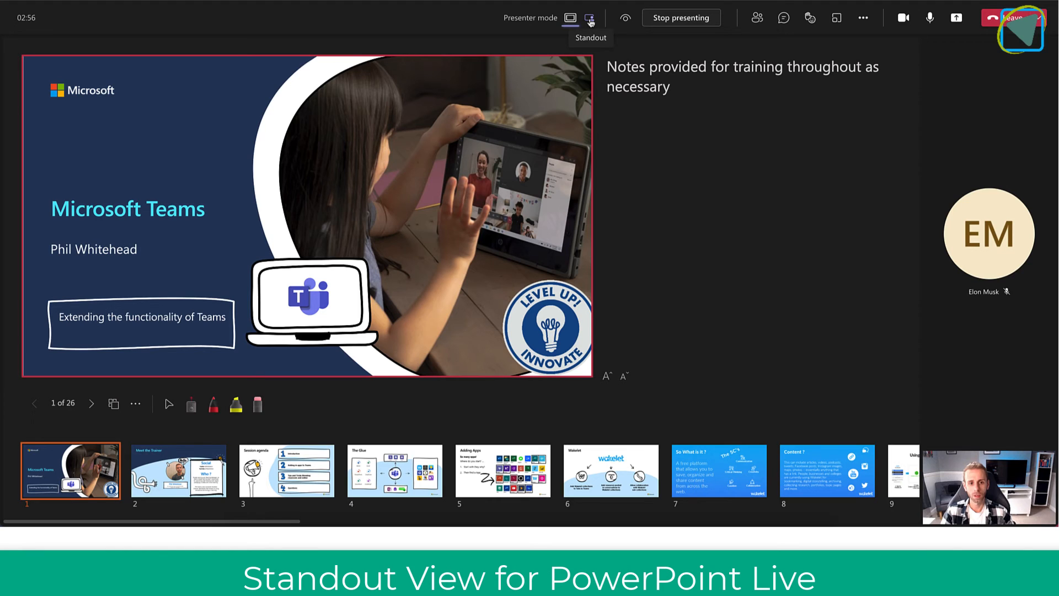
pyautogui.click(589, 18)
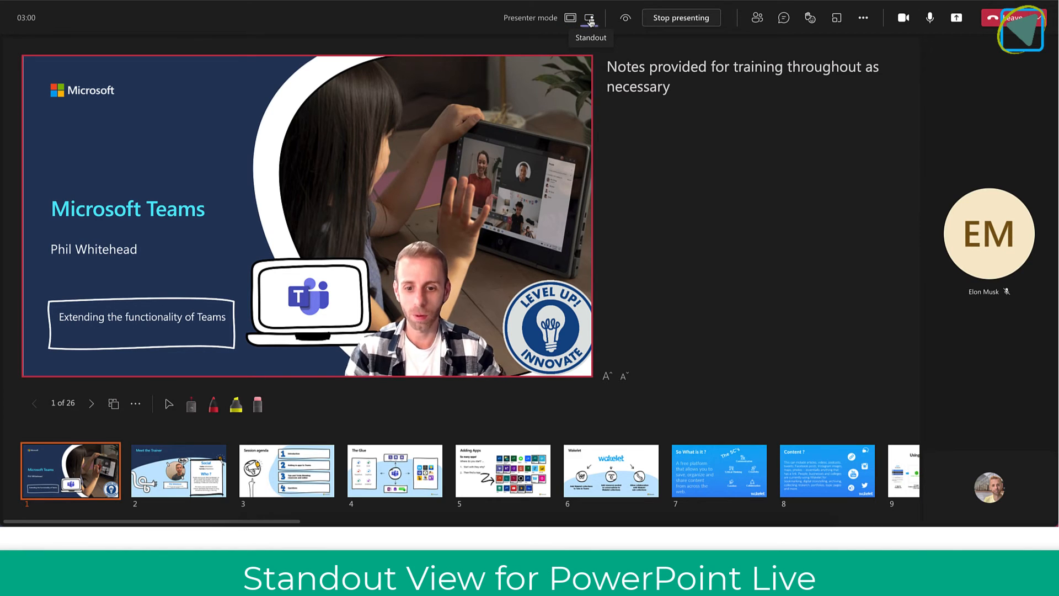
pyautogui.click(589, 18)
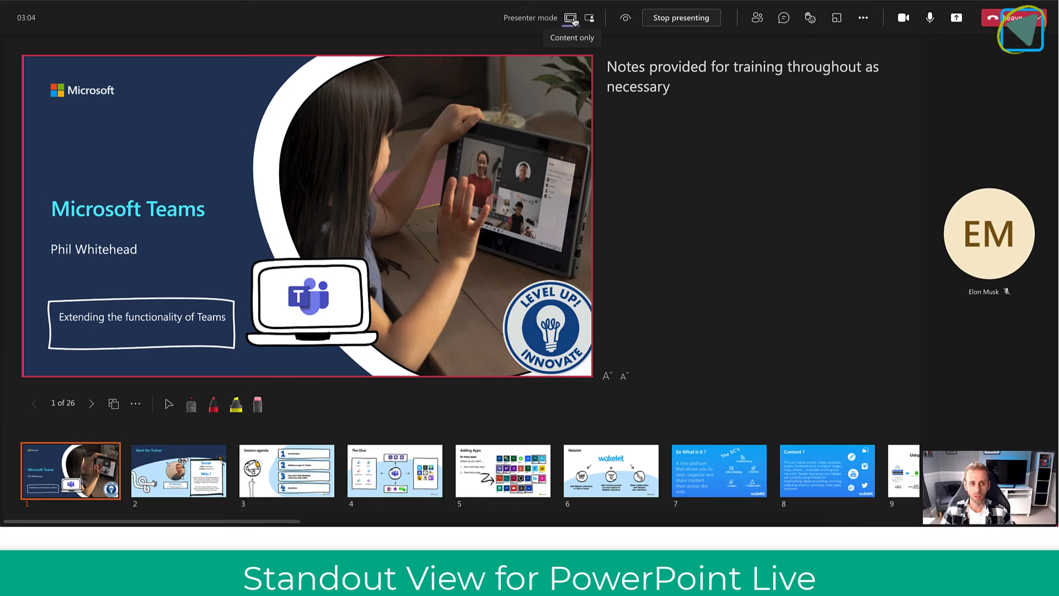
pyautogui.moveTo(135, 403)
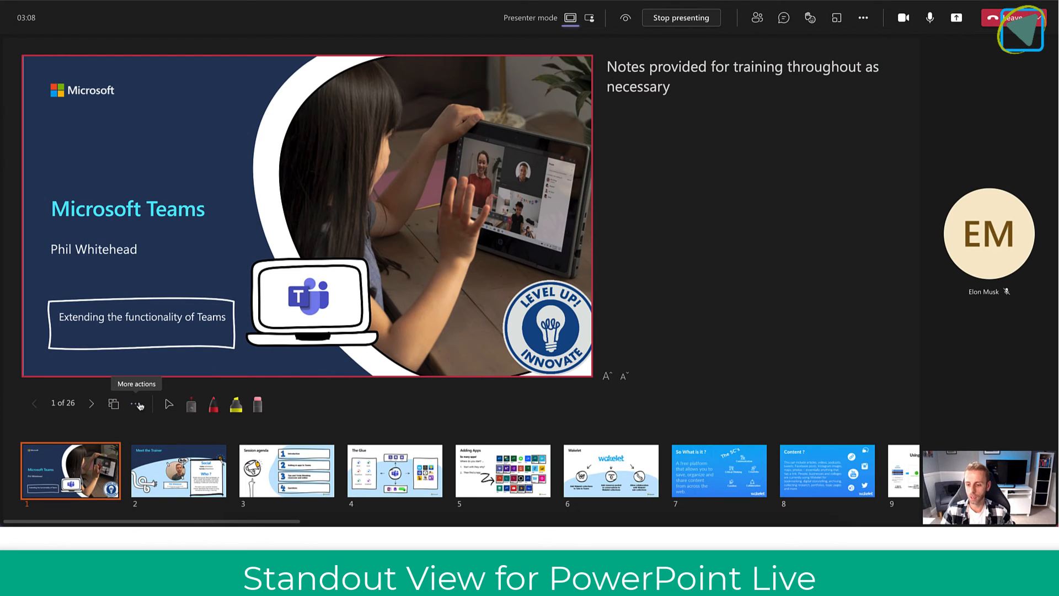
# Use More actions under the slide to translate the deck into Spanish
pyautogui.click(135, 403)
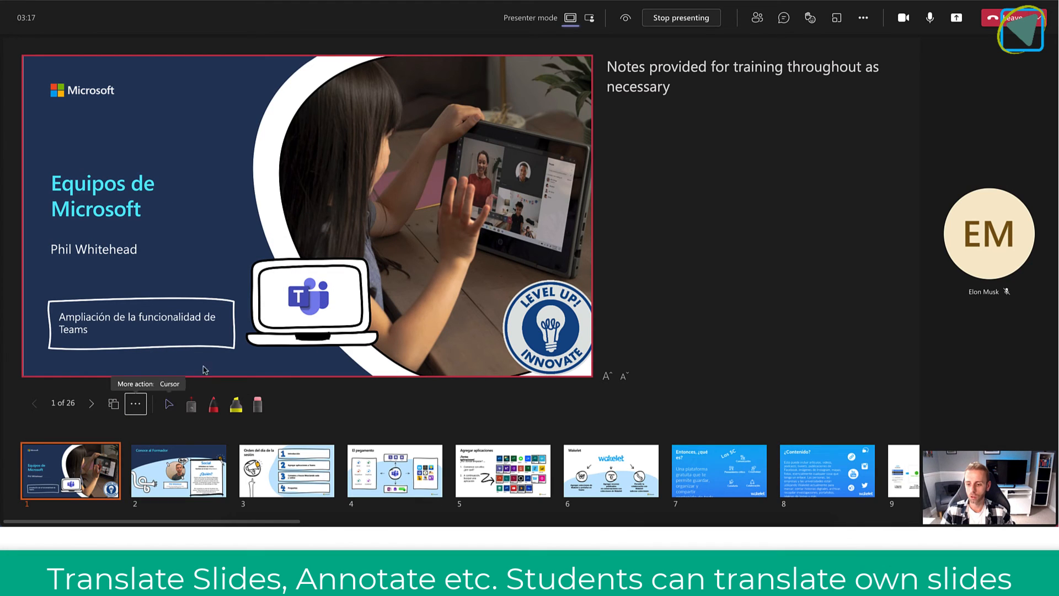
pyautogui.click(135, 403)
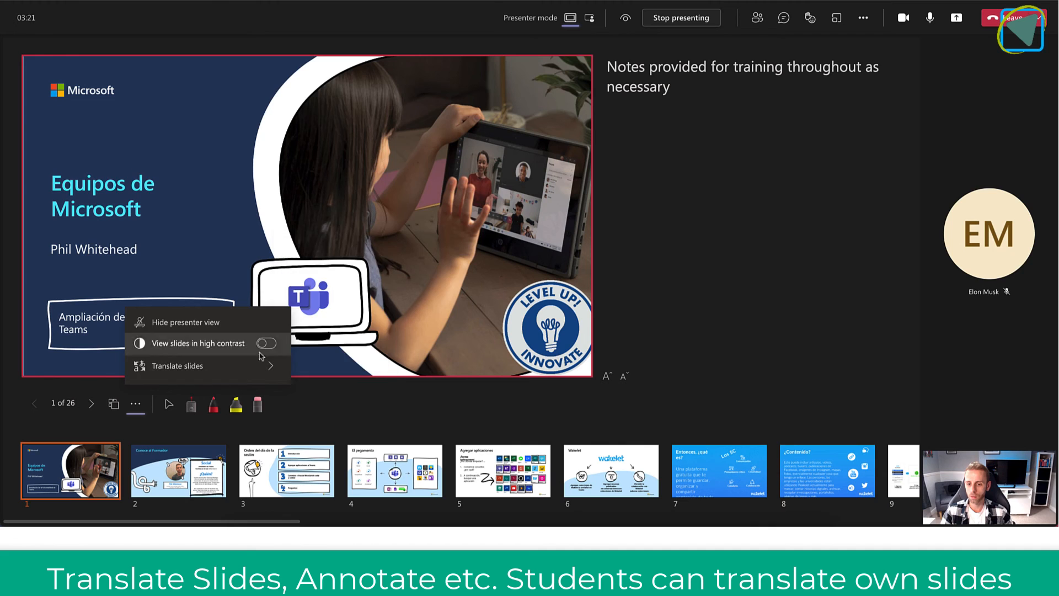